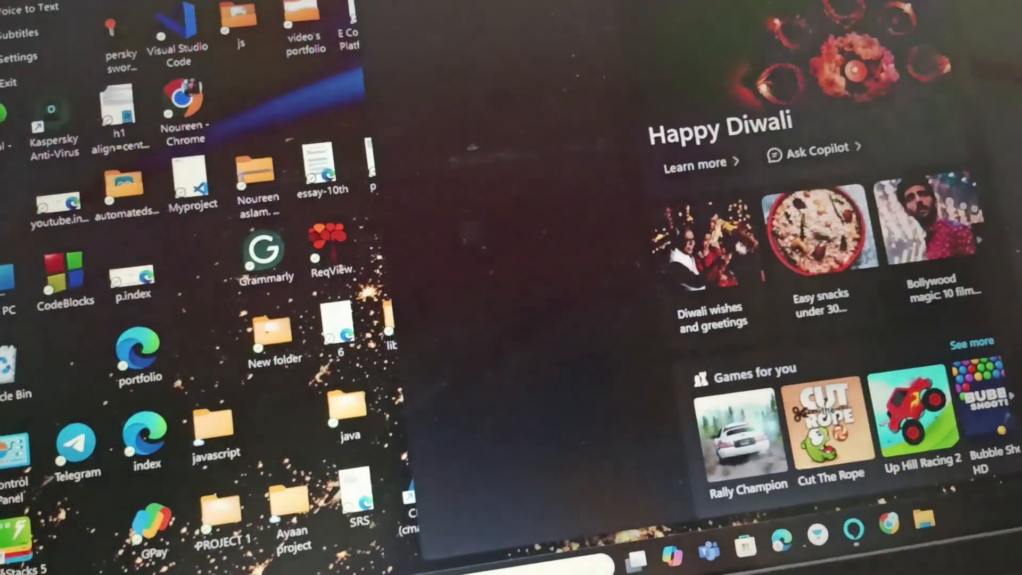
- Search for Control Panel, open Ease of Access Center, and scroll to Explore all settings
type("ontr")
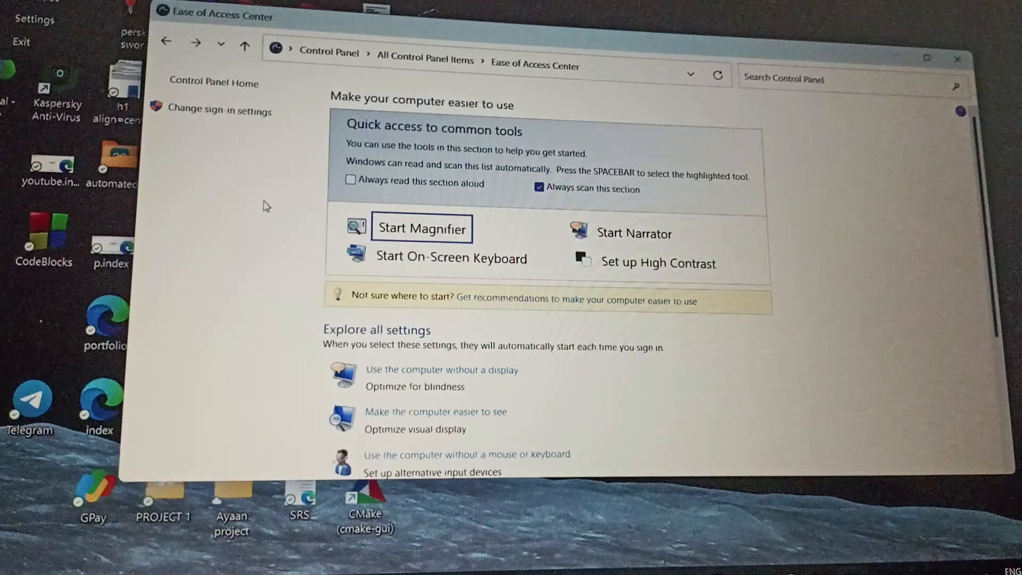
scroll("down", 3)
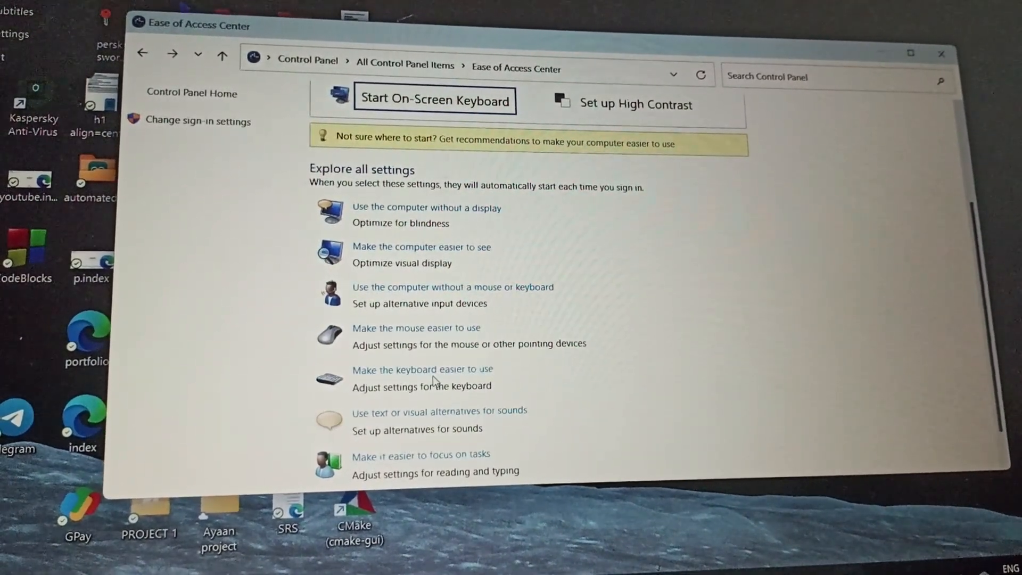
- Open 'Make the keyboard easier to use' and confirm Mouse, Sticky, Toggle and Filter Keys are unchecked
left_click(422, 369)
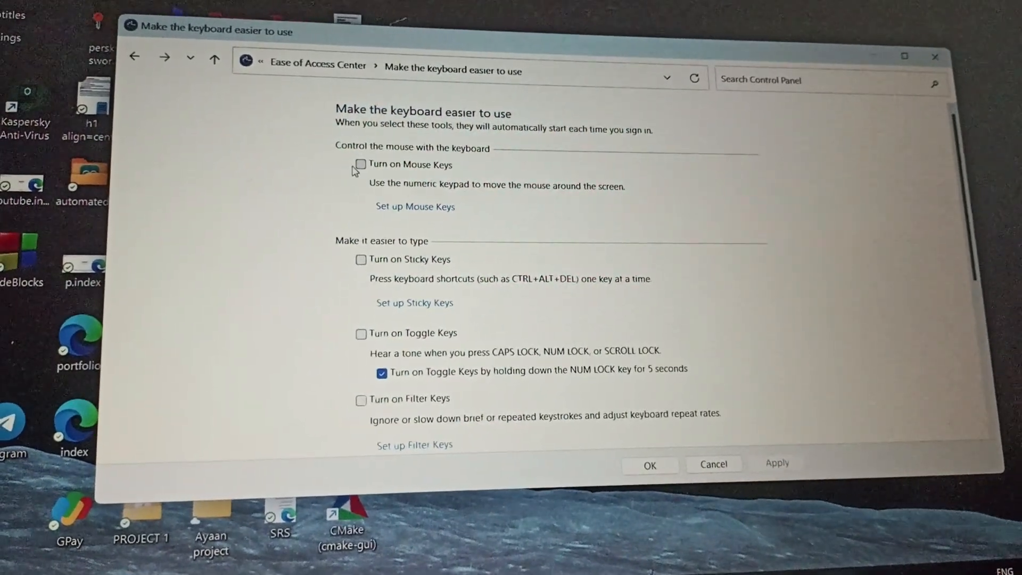
scroll("down", 3)
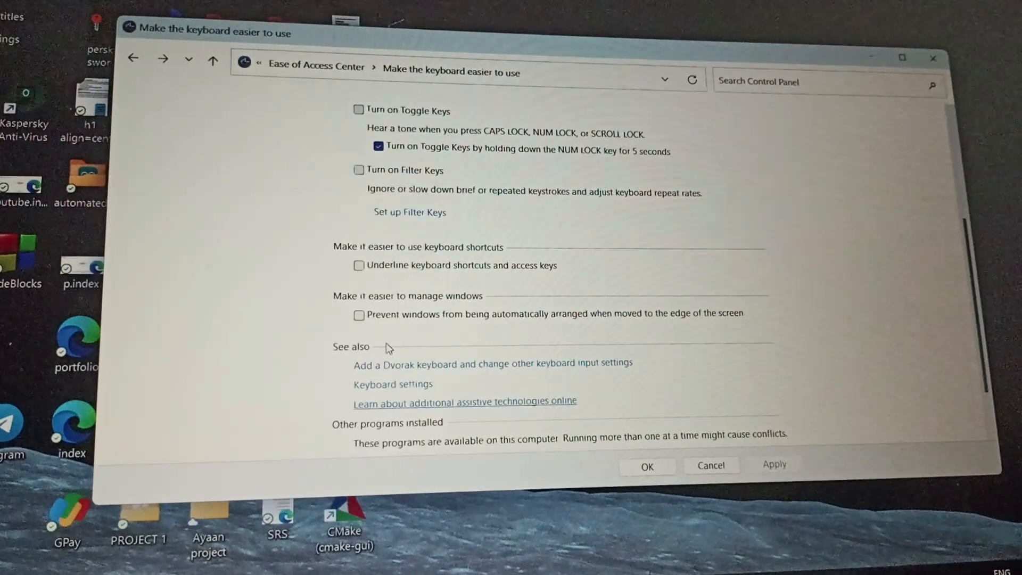
scroll("down", 3)
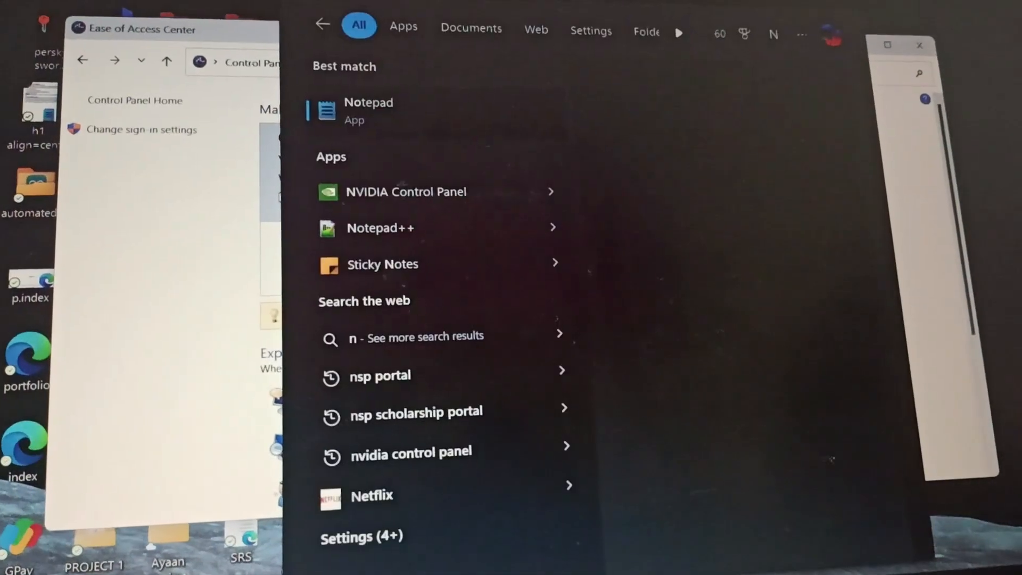
- Launch Notepad from search and dismiss the 'Cannot find file' message
type("otep")
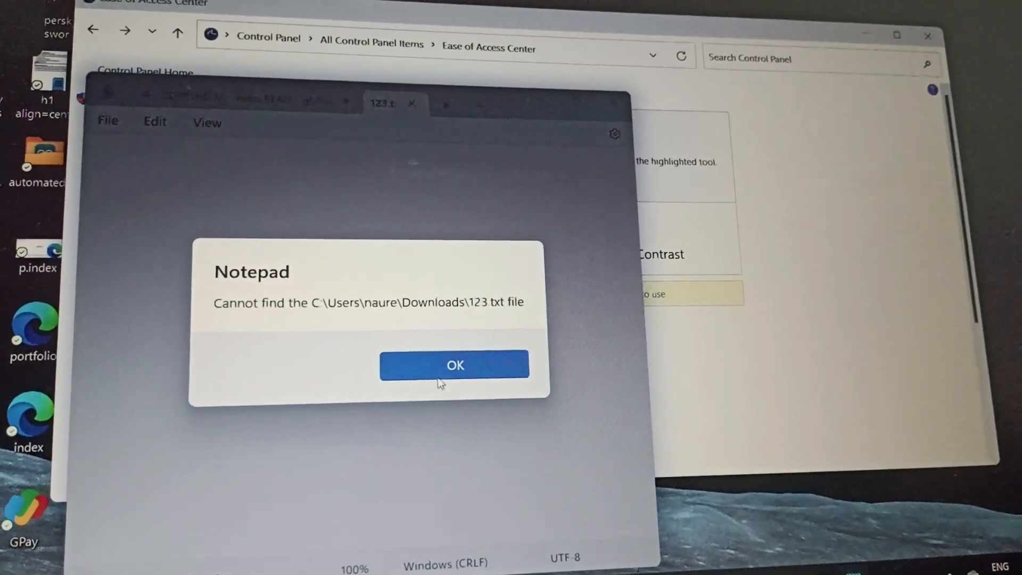
left_click(453, 365)
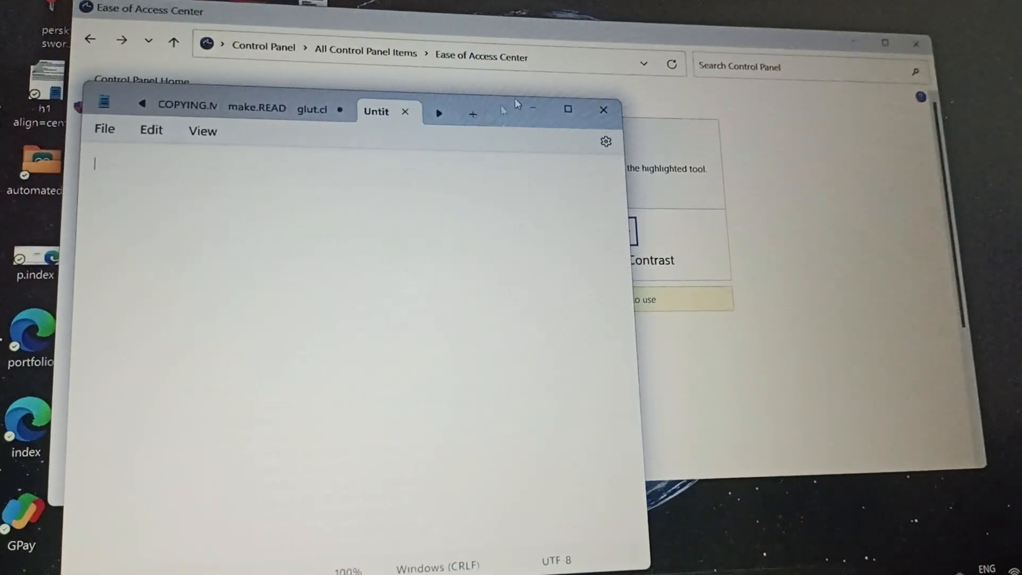
left_click(603, 110)
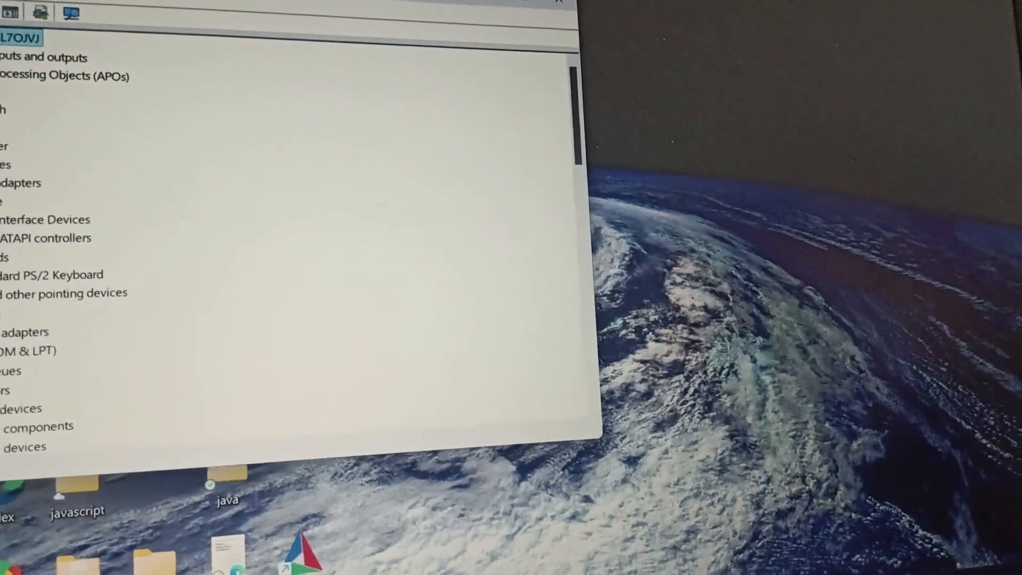
- Bring up the Standard PS/2 Keyboard's options to uninstall and reinstall its driver
right_click(38, 273)
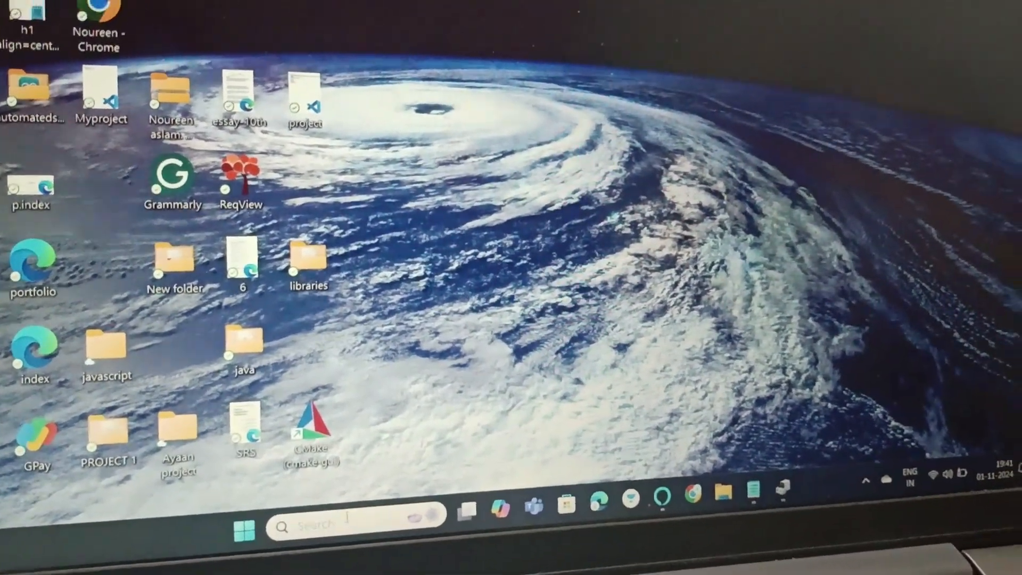
- Launch Settings from search and go to Gaming > Game Mode to turn it off
type("sett")
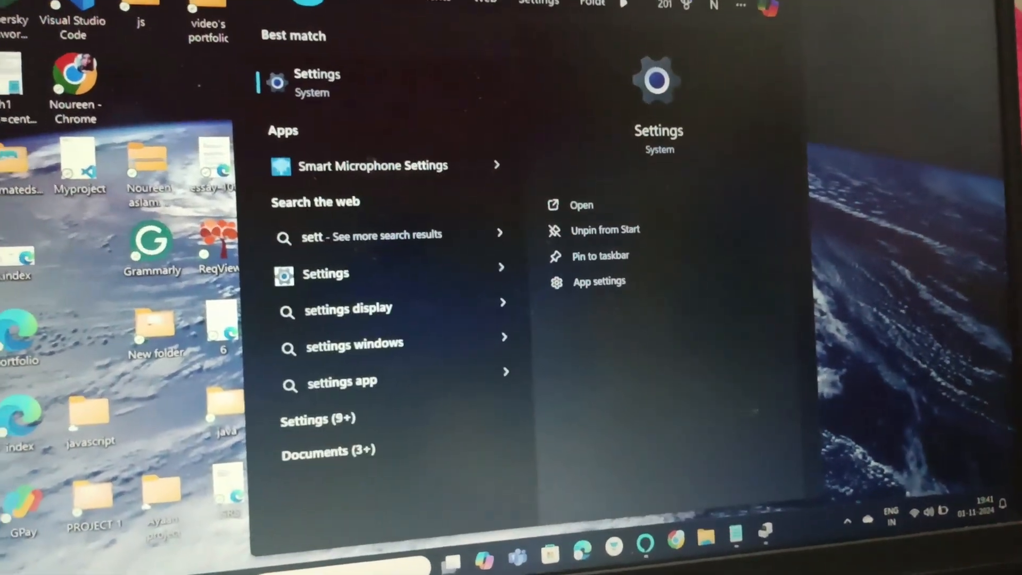
left_click(580, 204)
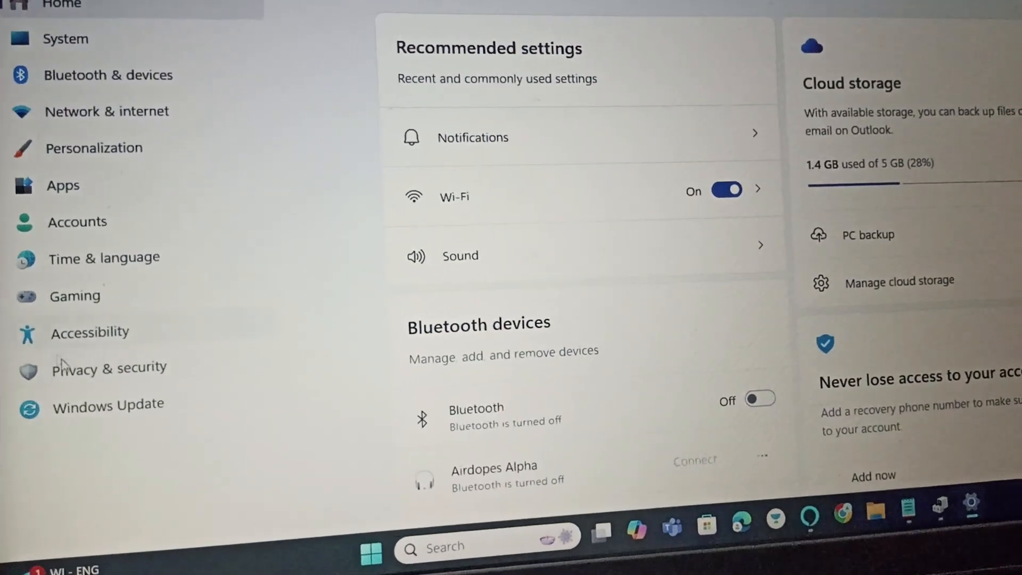
scroll("up", 3)
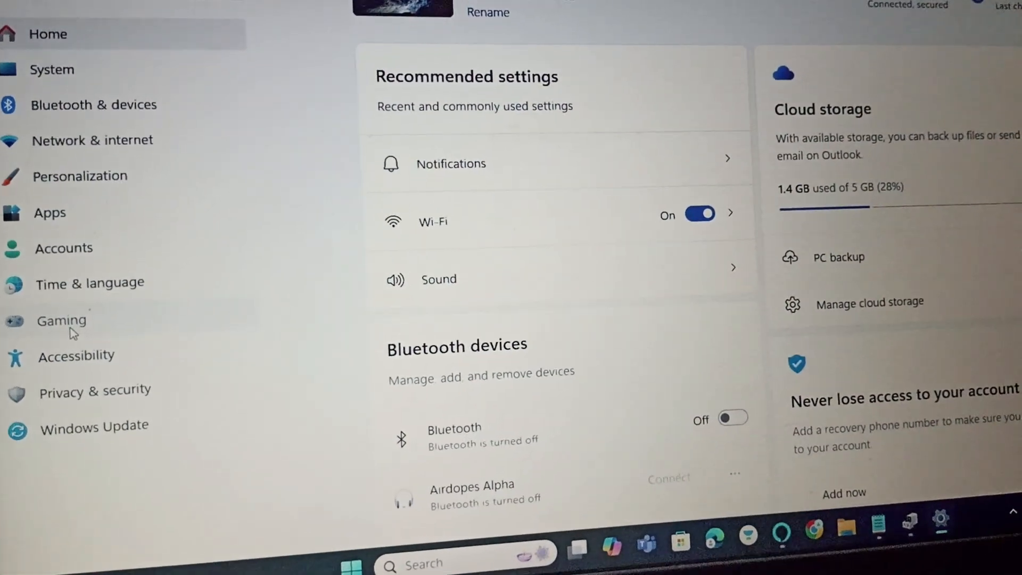
left_click(61, 320)
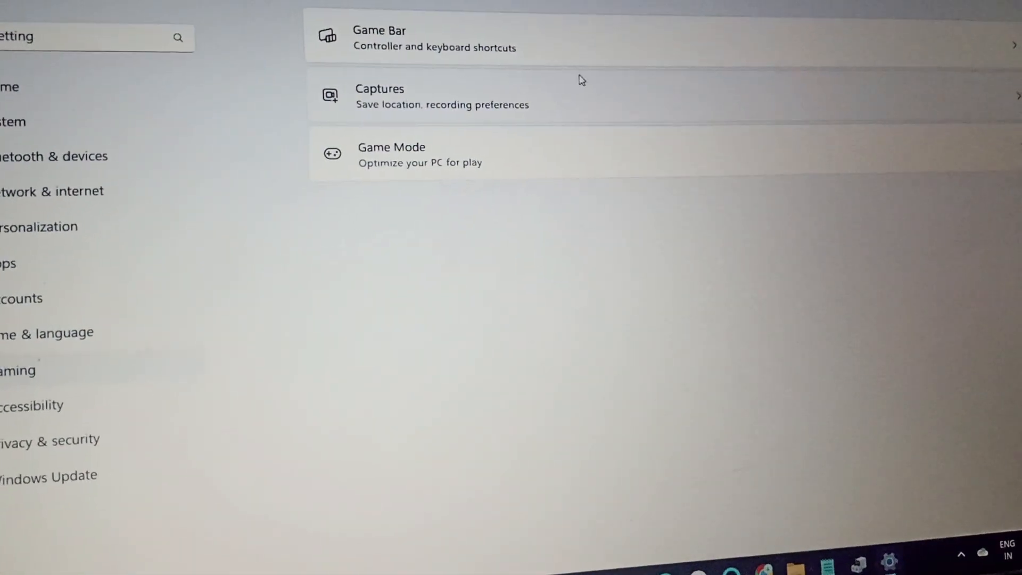
left_click(391, 153)
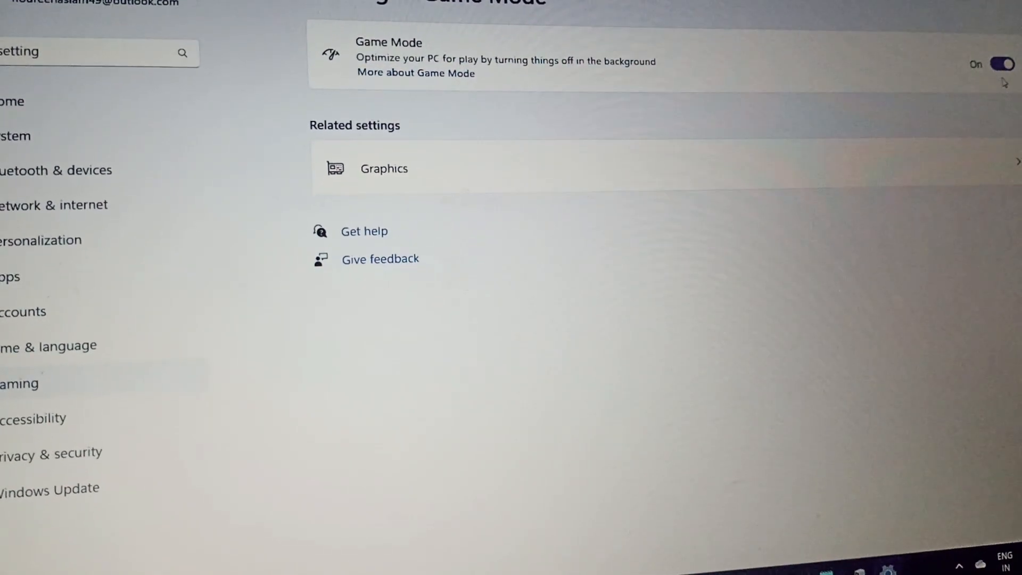
scroll("down", 3)
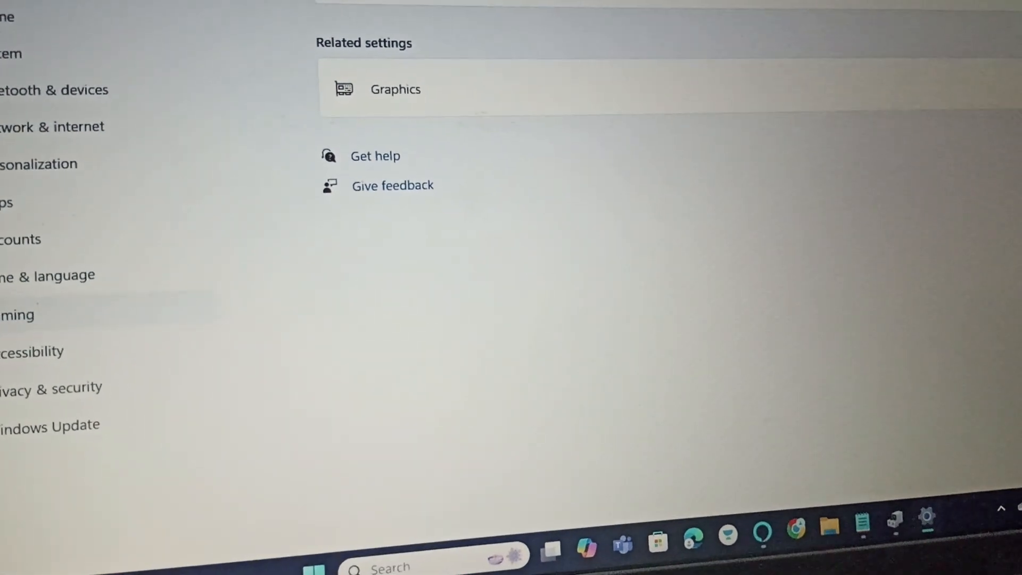
scroll("up", 3)
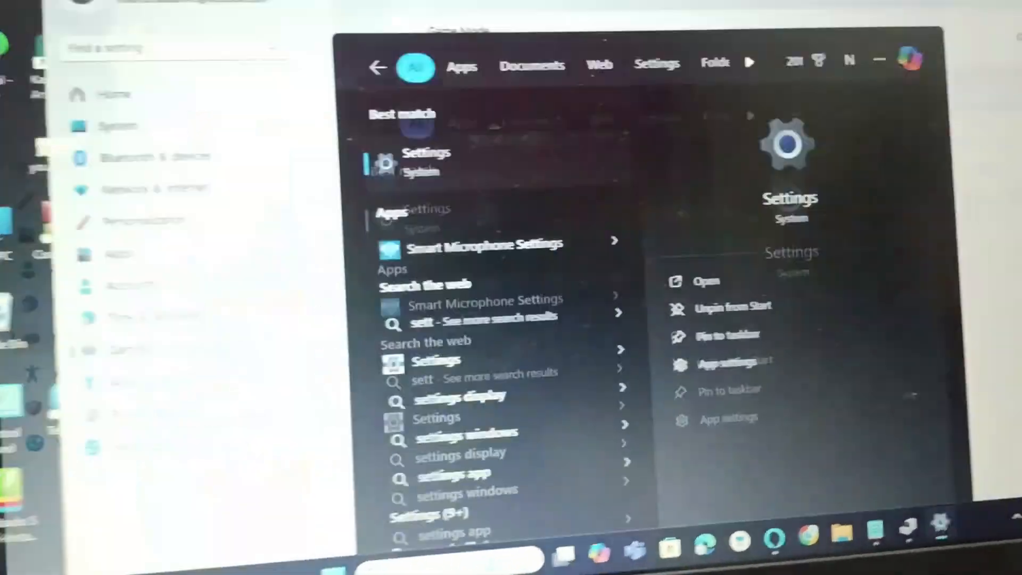
- Reopen Settings, check for Windows updates, and browse to Other troubleshooters
left_click(706, 281)
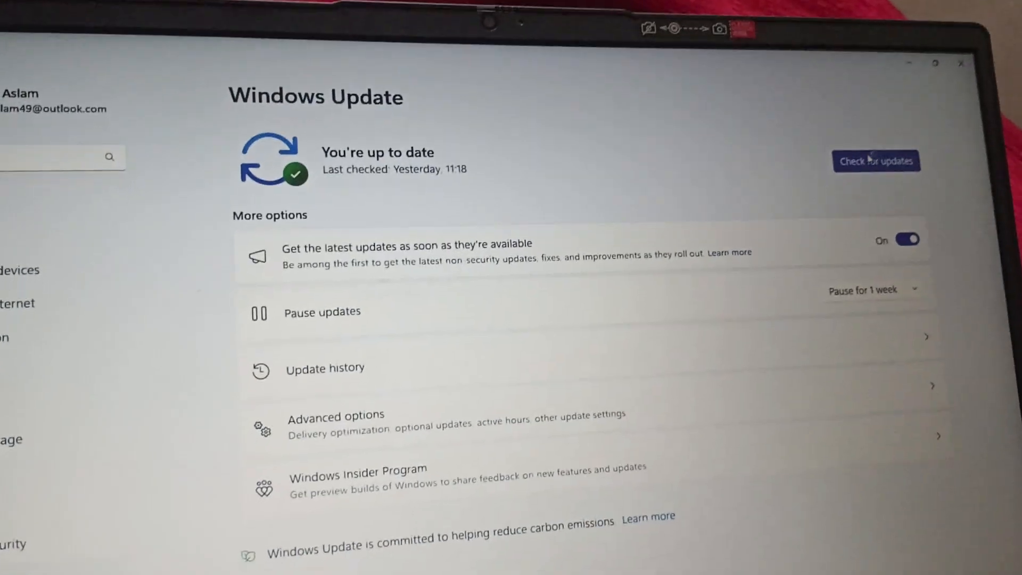
left_click(876, 161)
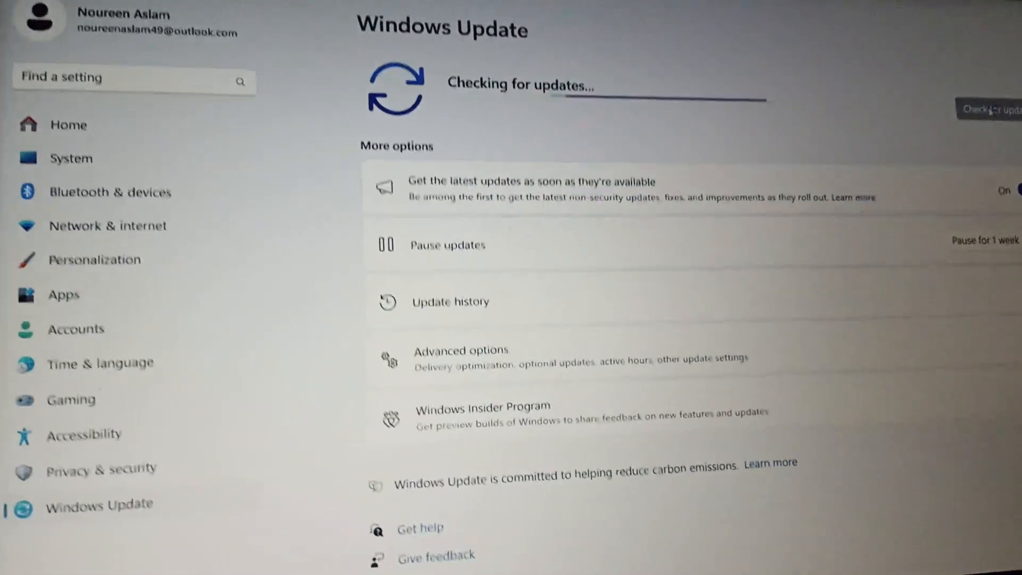
scroll("up", 3)
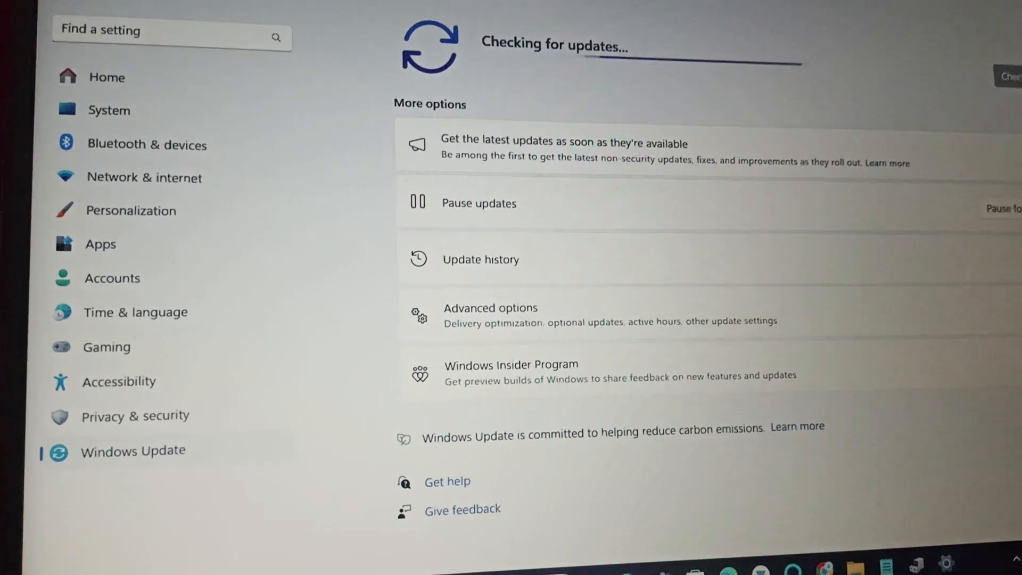
scroll("down", 3)
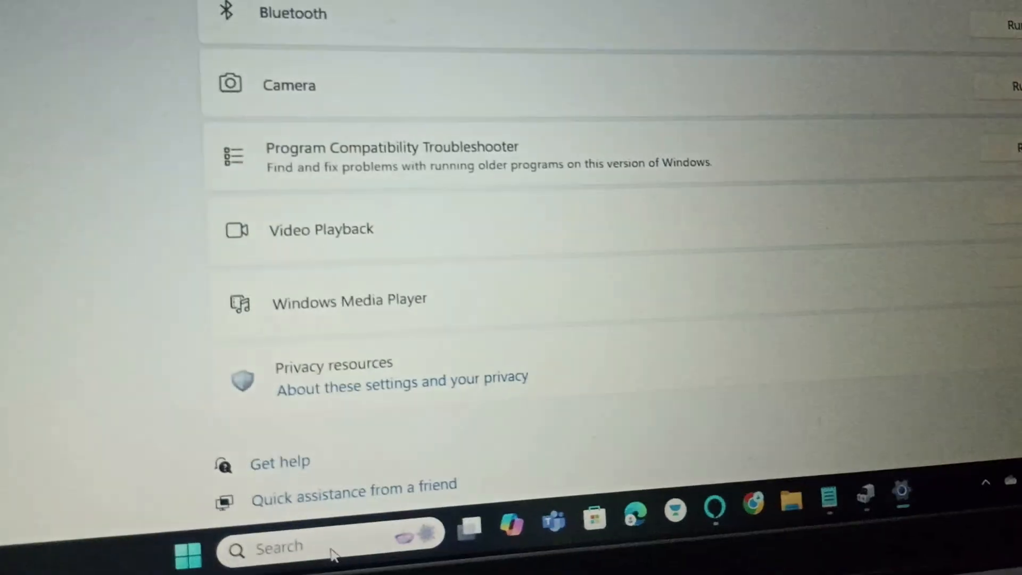
- Scroll the Other troubleshooters list and search Settings for 'typing'
scroll("down", 3)
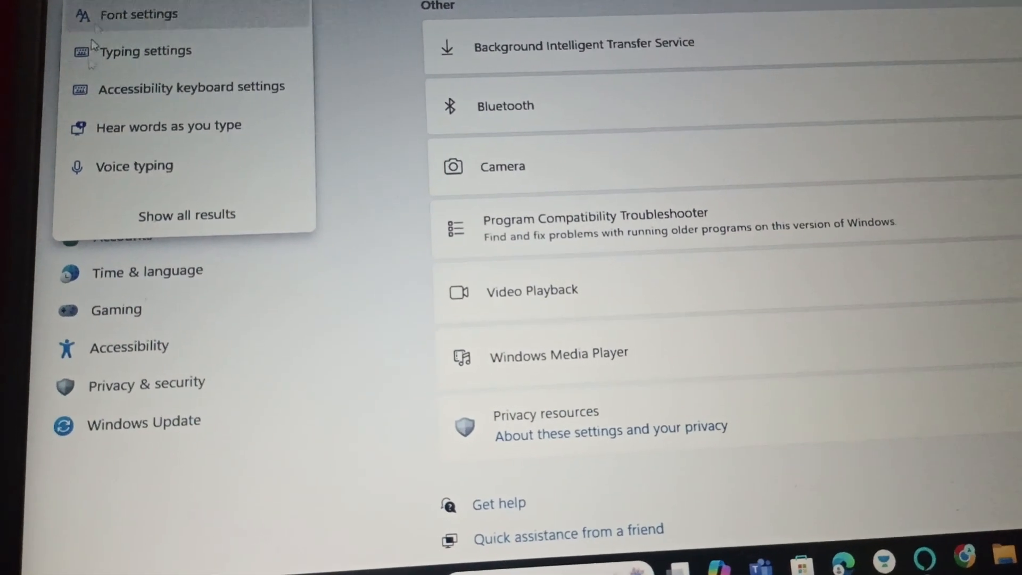
- Open Typing settings and enable all Touch keyboard options, including key sounds and capitalisation
left_click(147, 51)
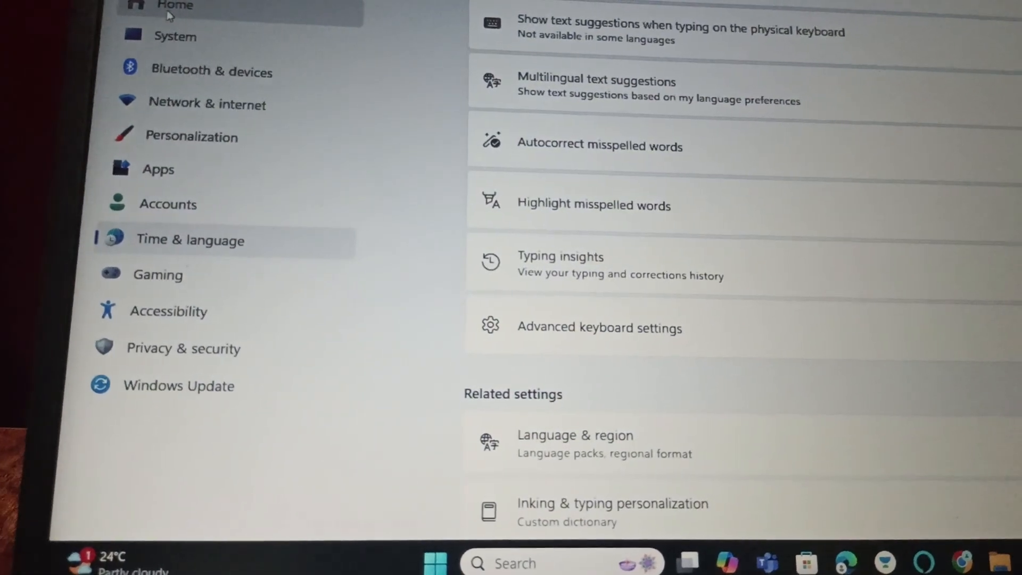
scroll("up", 3)
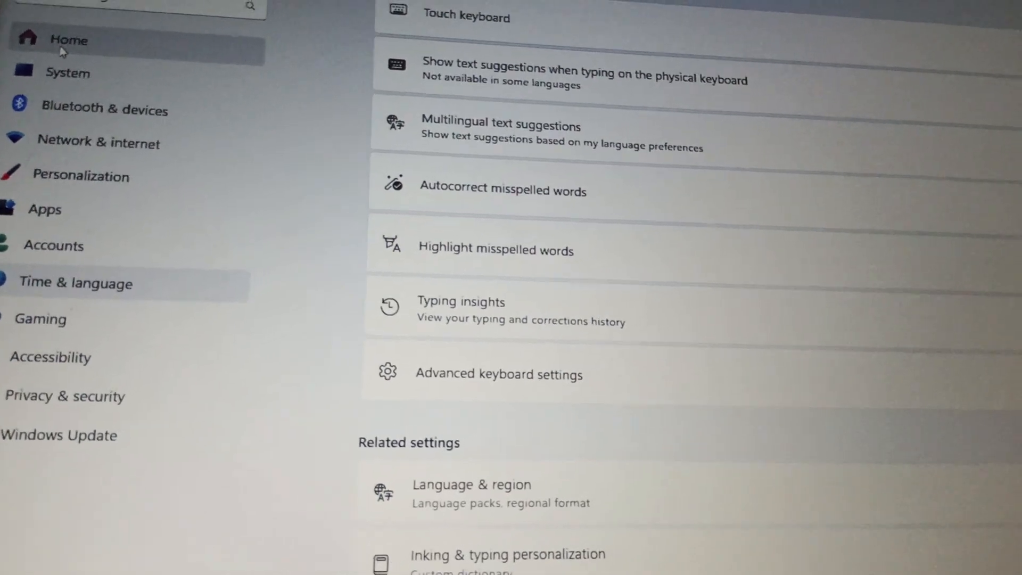
scroll("up", 3)
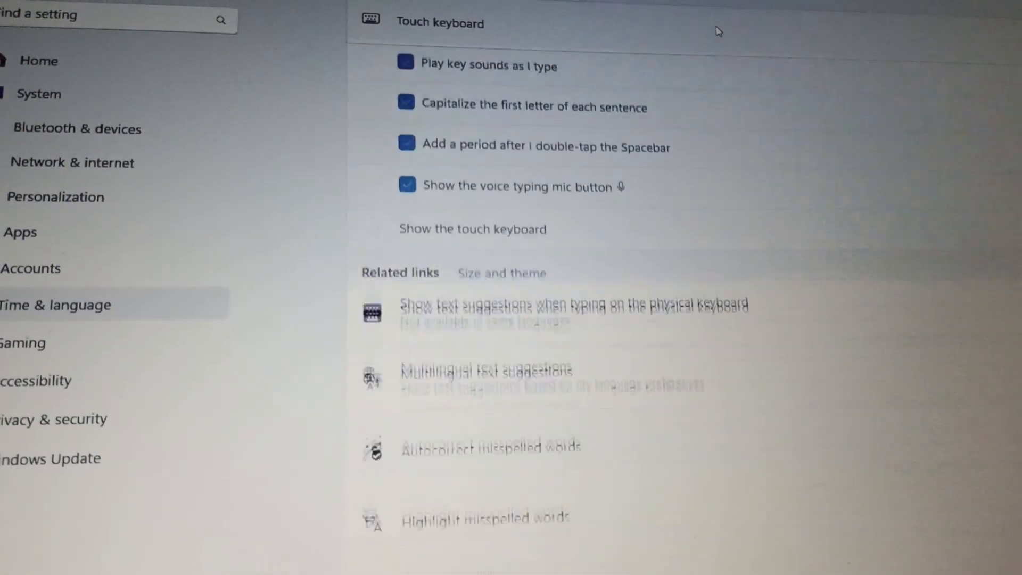